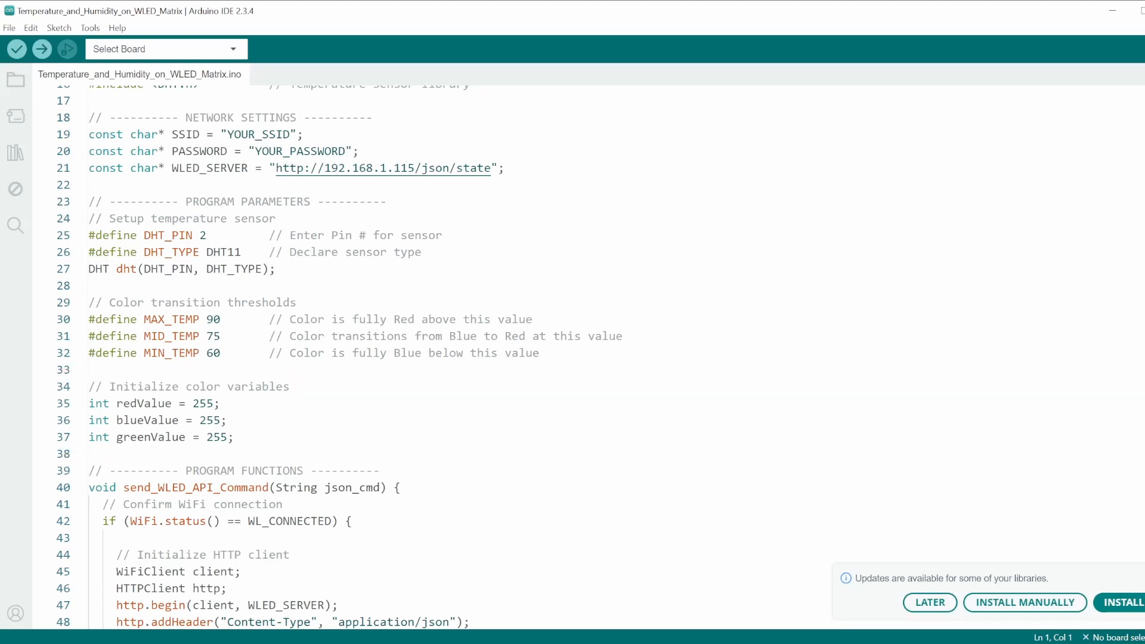
# Step: Search the effects list for 'scrolling' to apply Scrolling Text
pyautogui.scroll(-3)
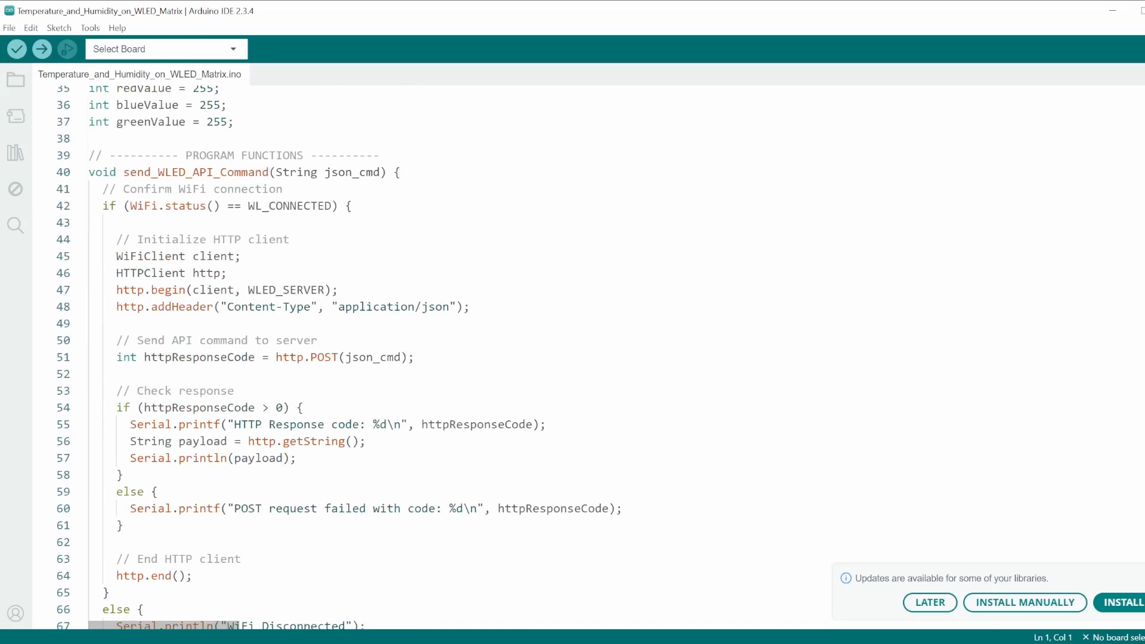
pyautogui.scroll(-3)
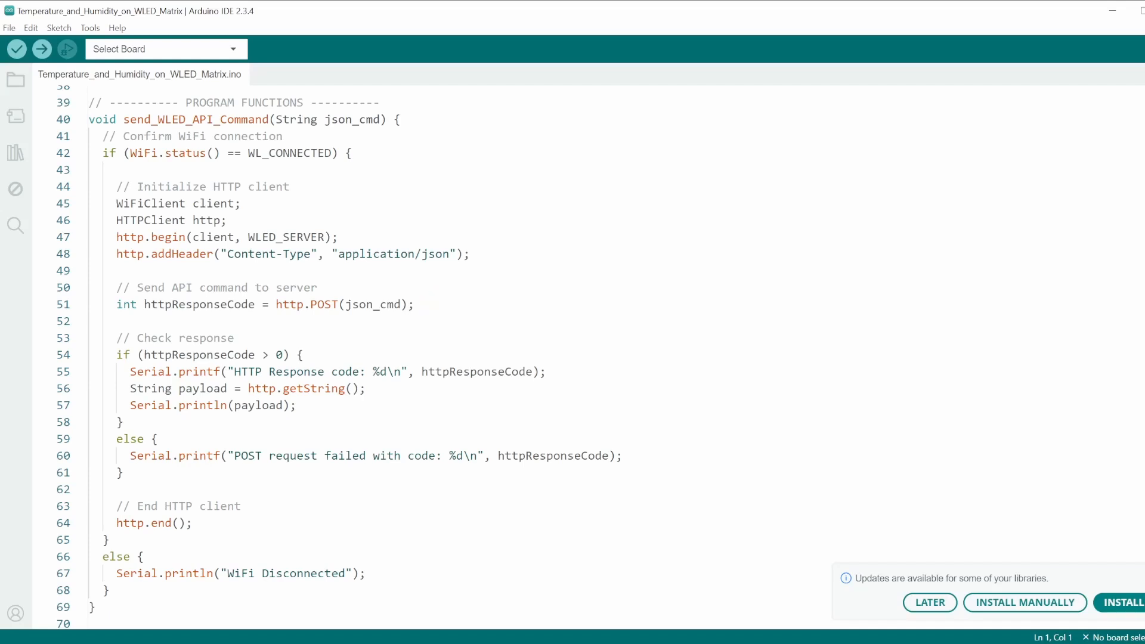
pyautogui.scroll(-3)
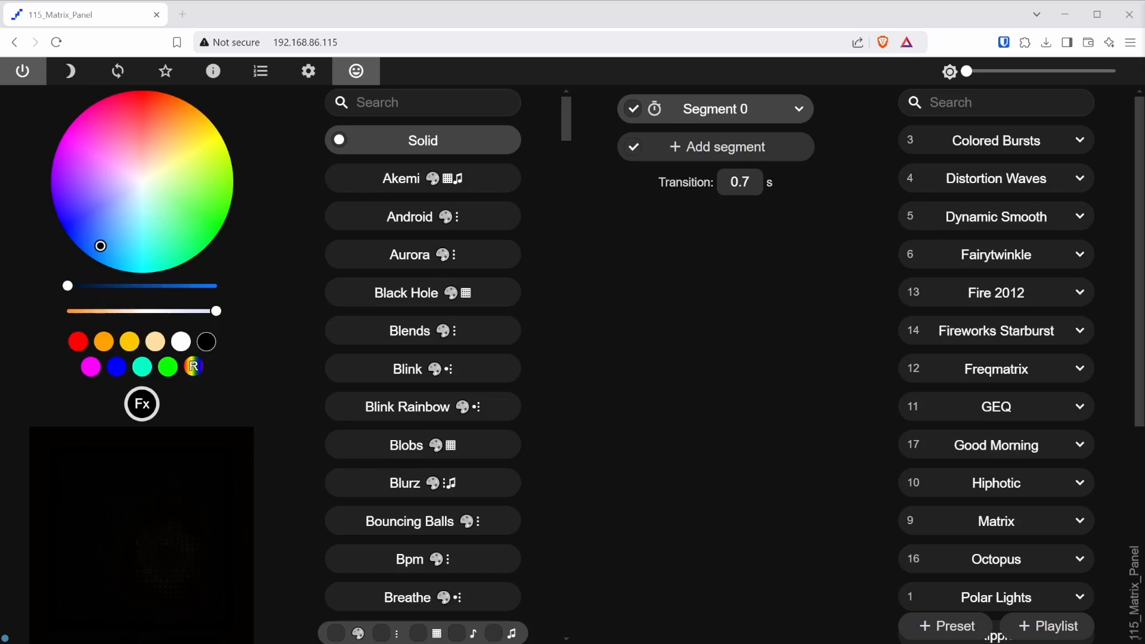
pyautogui.write('scrolling')
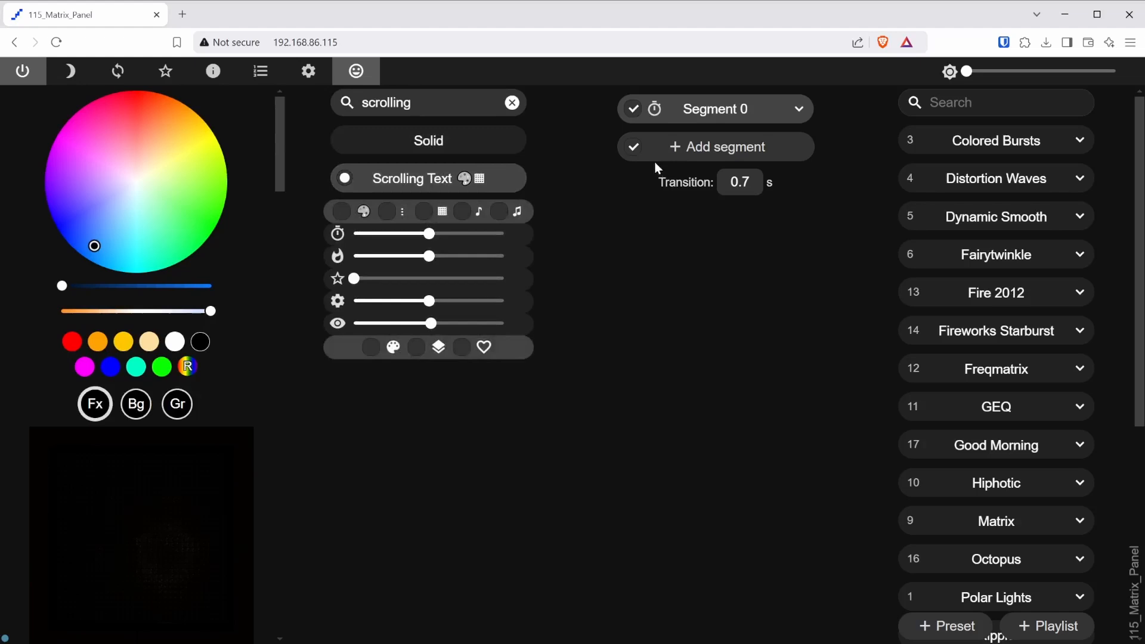
# Step: Rename Segment 0 to TEMP and adjust its Y Offset slider
pyautogui.click(797, 109)
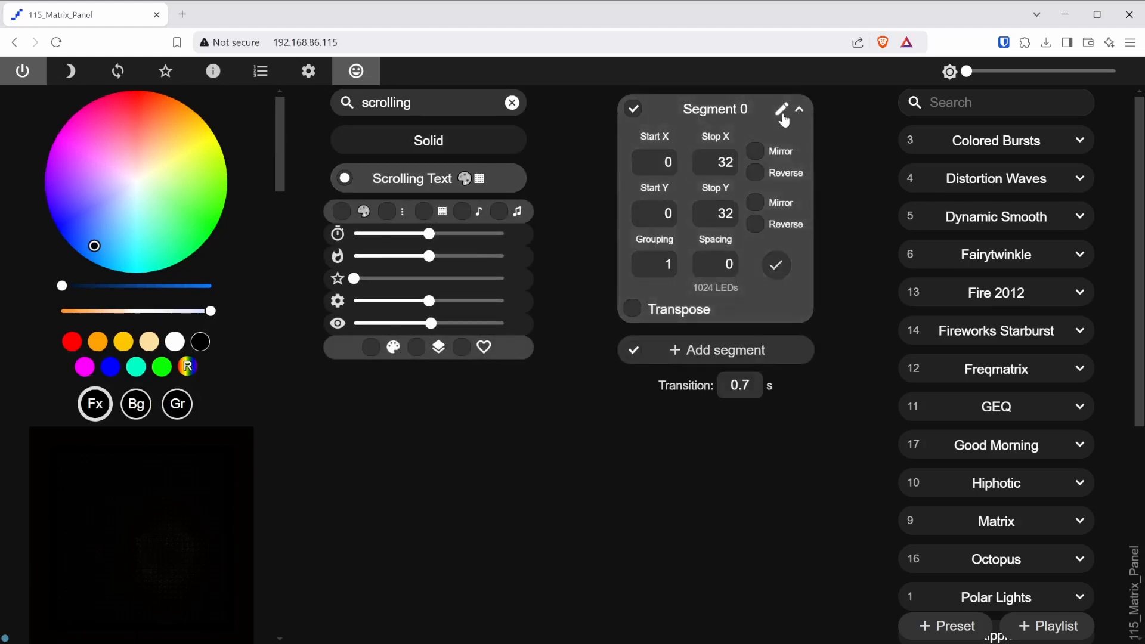
pyautogui.click(780, 108)
pyautogui.write('TEMP')
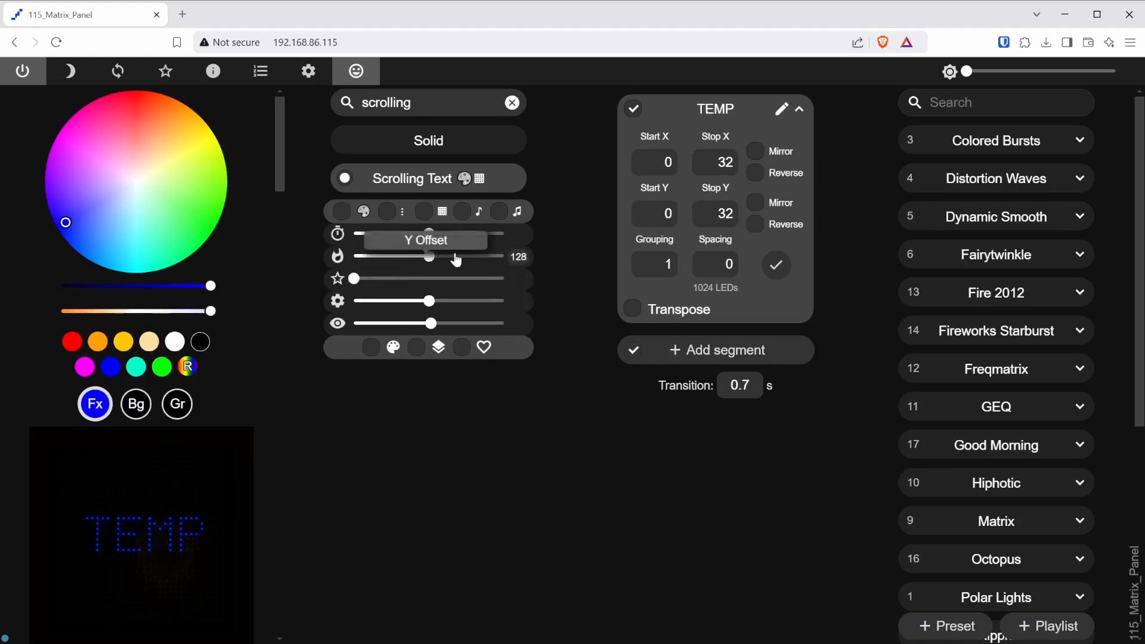
pyautogui.moveTo(430, 256); pyautogui.dragTo(403, 257)
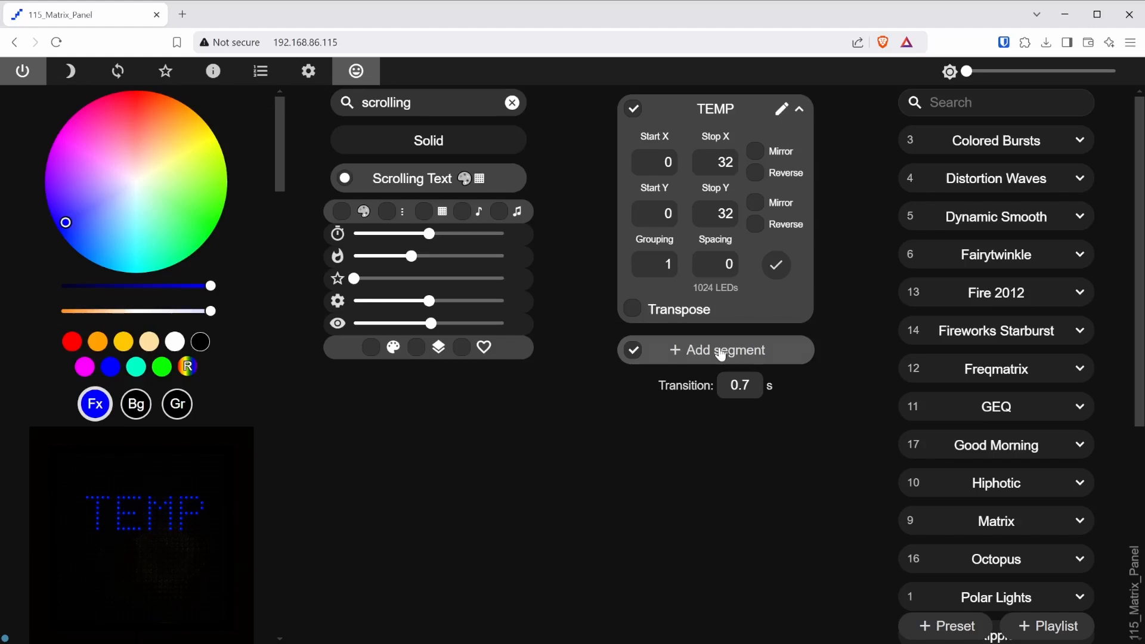
# Step: Add a HUM segment with Overlay on, a new colour, and Y Offset below TEMP
pyautogui.click(715, 350)
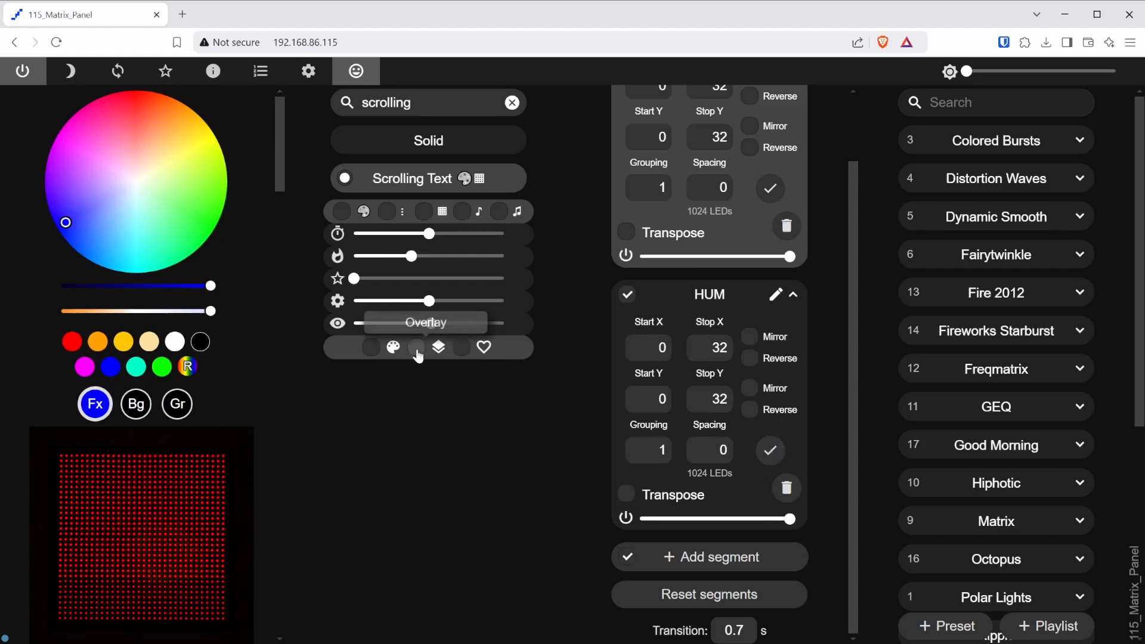
pyautogui.click(416, 347)
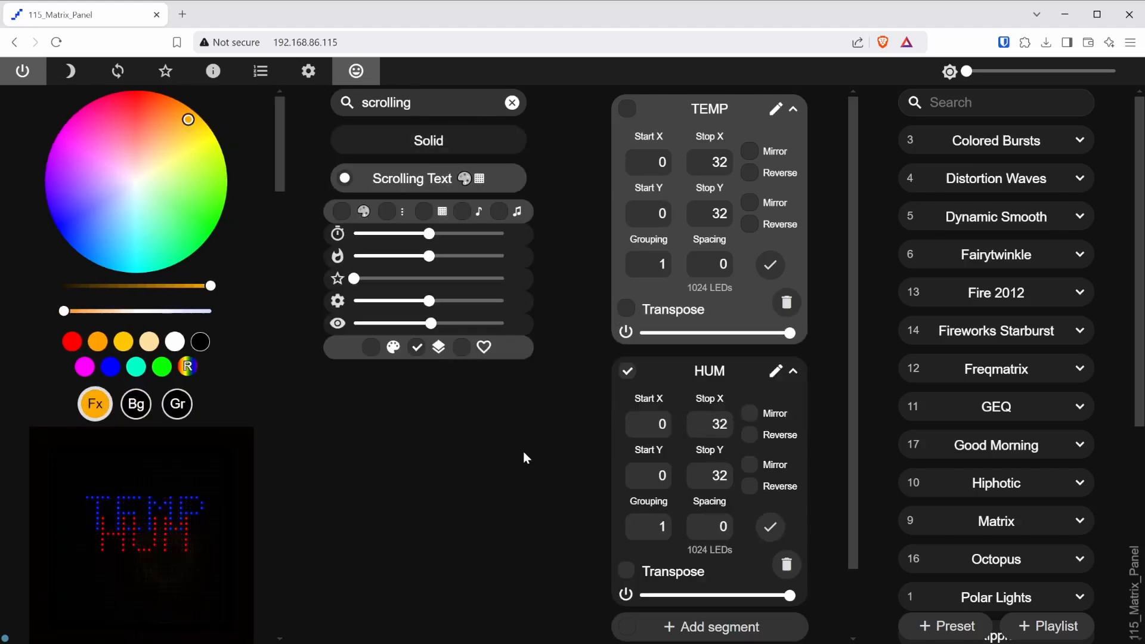
pyautogui.click(173, 341)
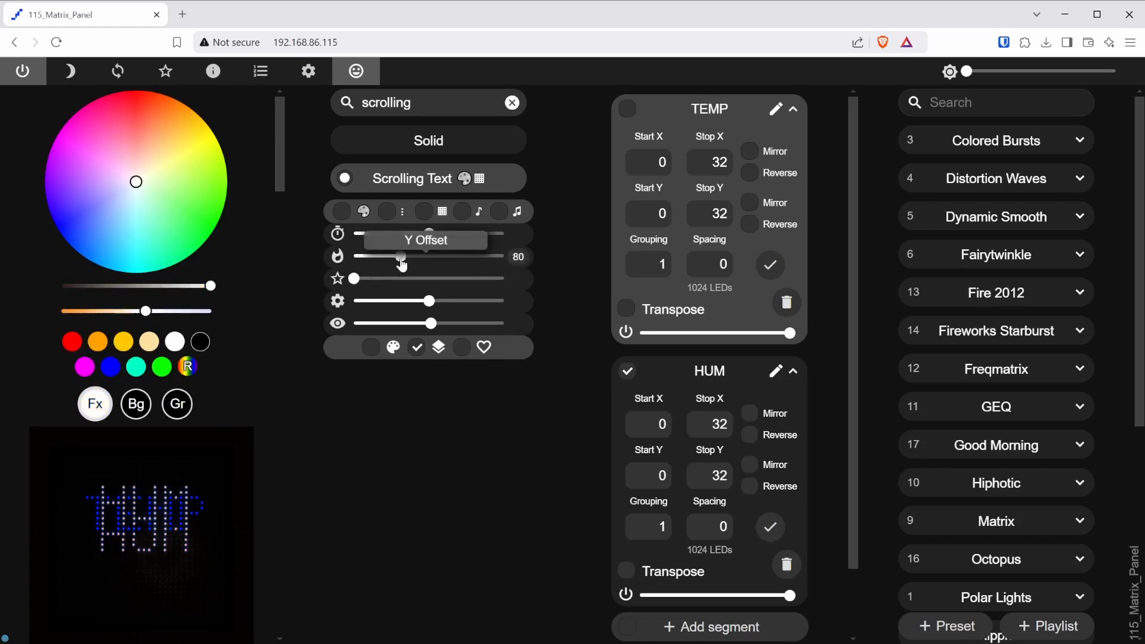
pyautogui.moveTo(400, 257); pyautogui.dragTo(465, 256)
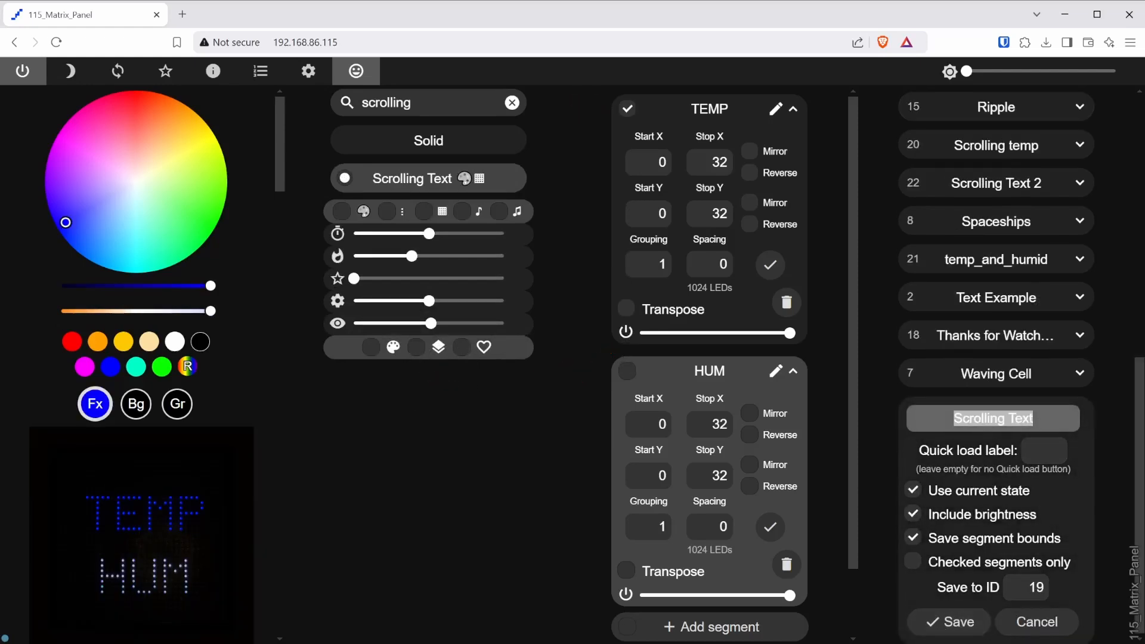
# Step: Save the display as preset 'Temperature Text' (ID 19) and scroll to its API command
pyautogui.write('Temperature Text')
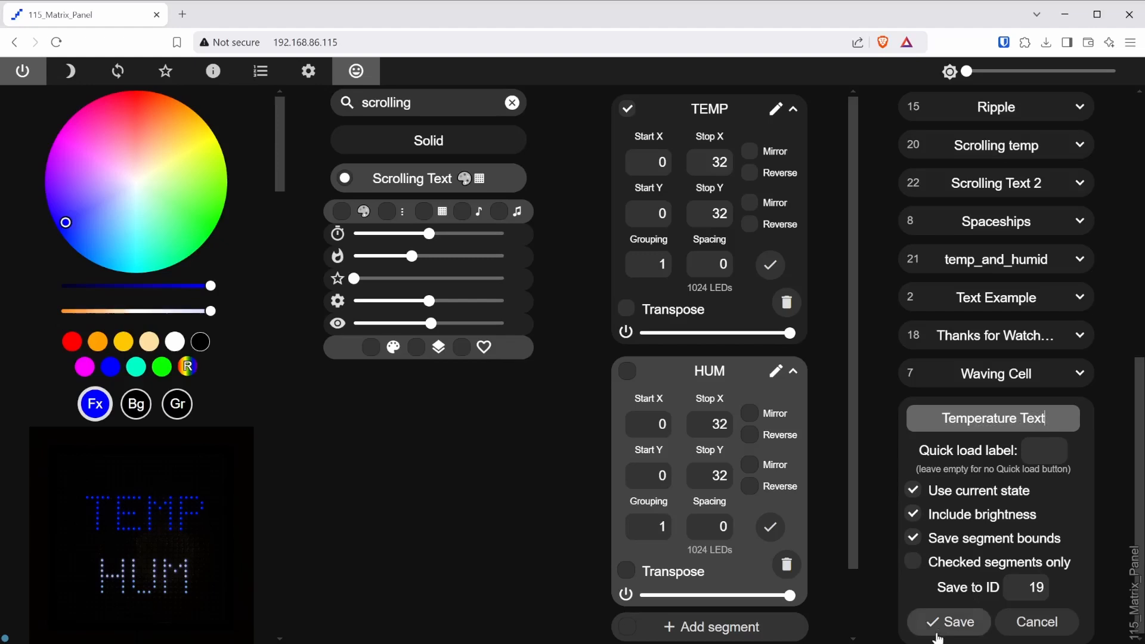
pyautogui.click(947, 621)
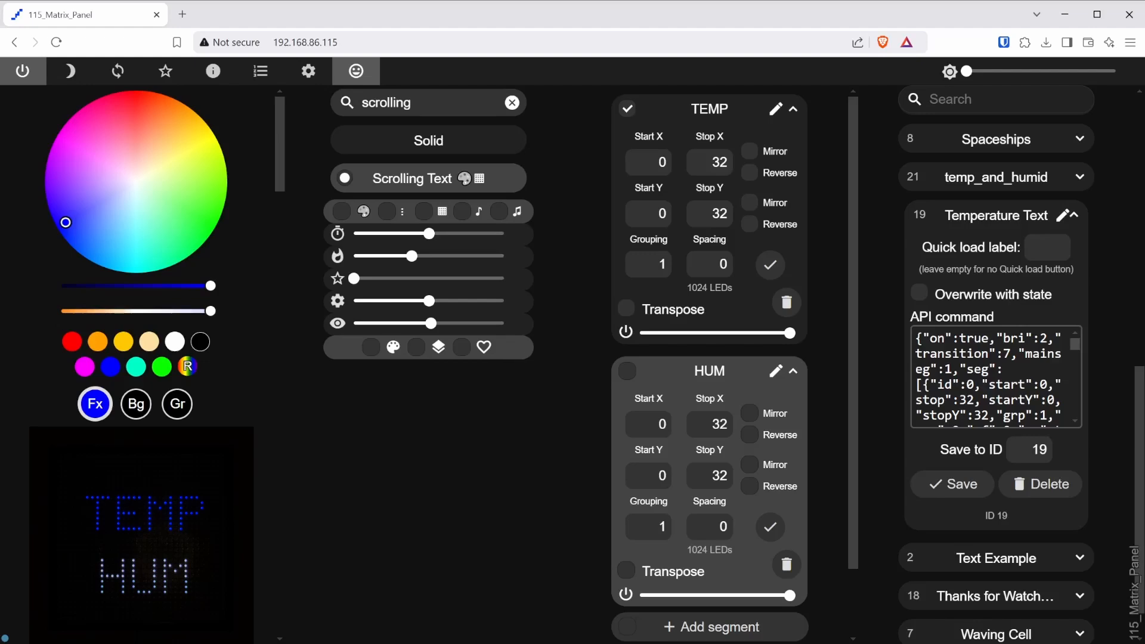
pyautogui.scroll(-3)
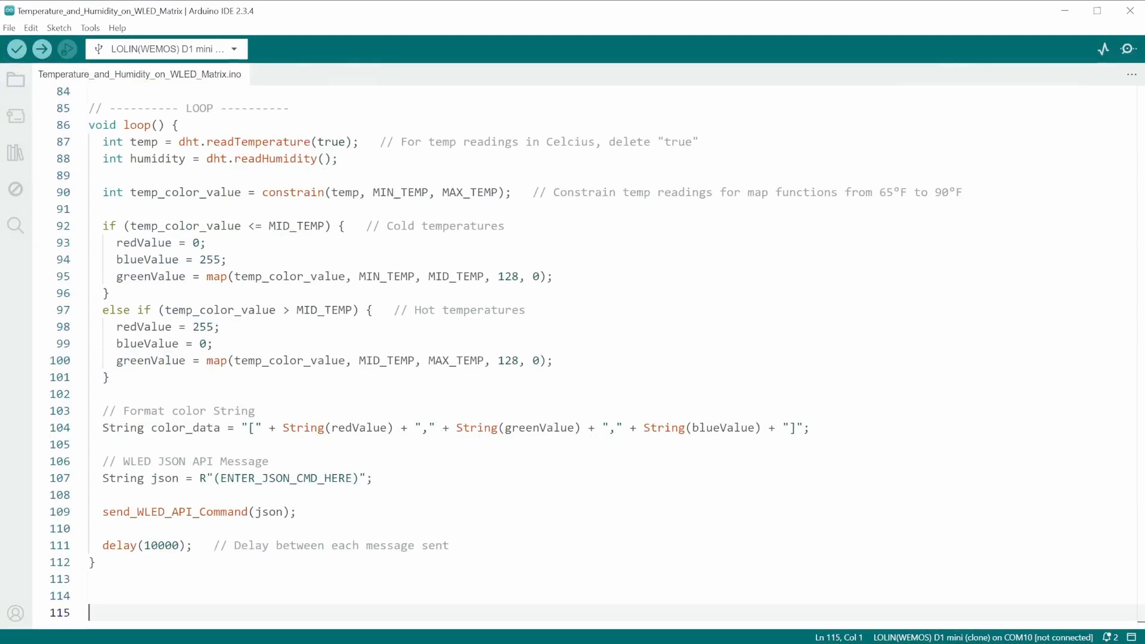
# Step: Paste the copied WLED API command over the ENTER_JSON_CMD_HERE placeholder
pyautogui.rightClick(286, 478)
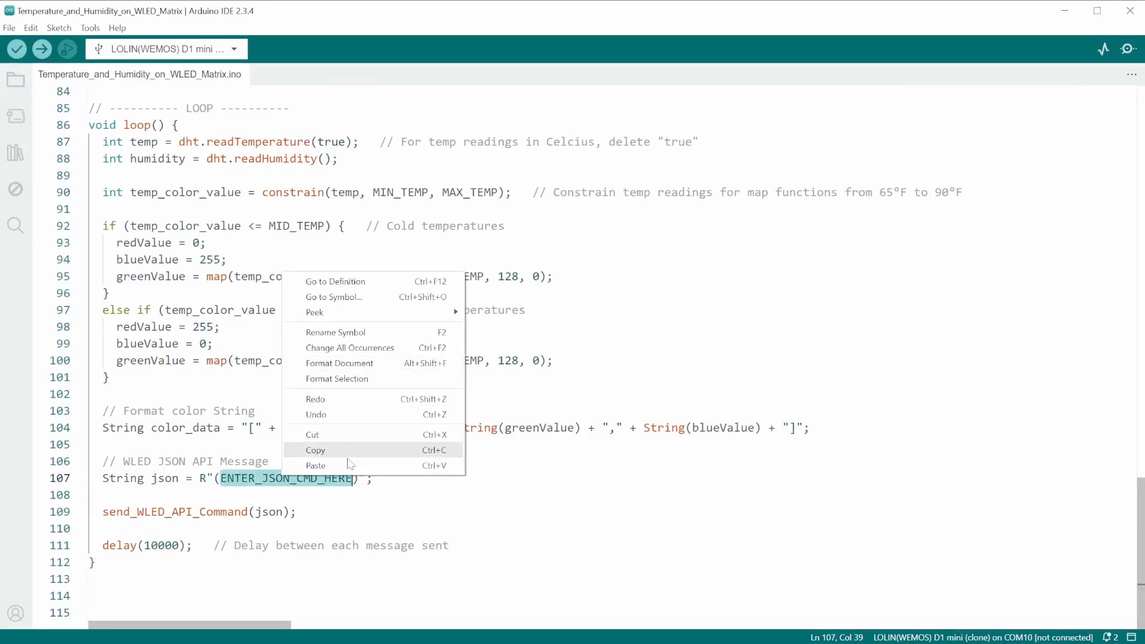
pyautogui.click(315, 465)
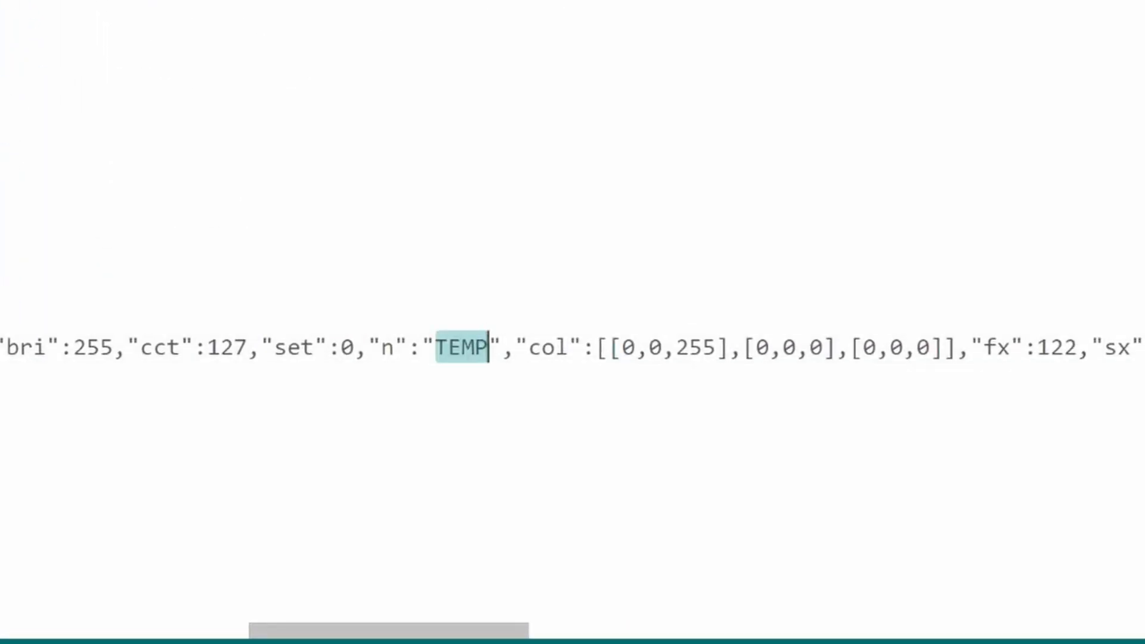
# Step: Swap the fixed TEMP name for String(temp) between raw string parts, followed by F
pyautogui.press('Delete')
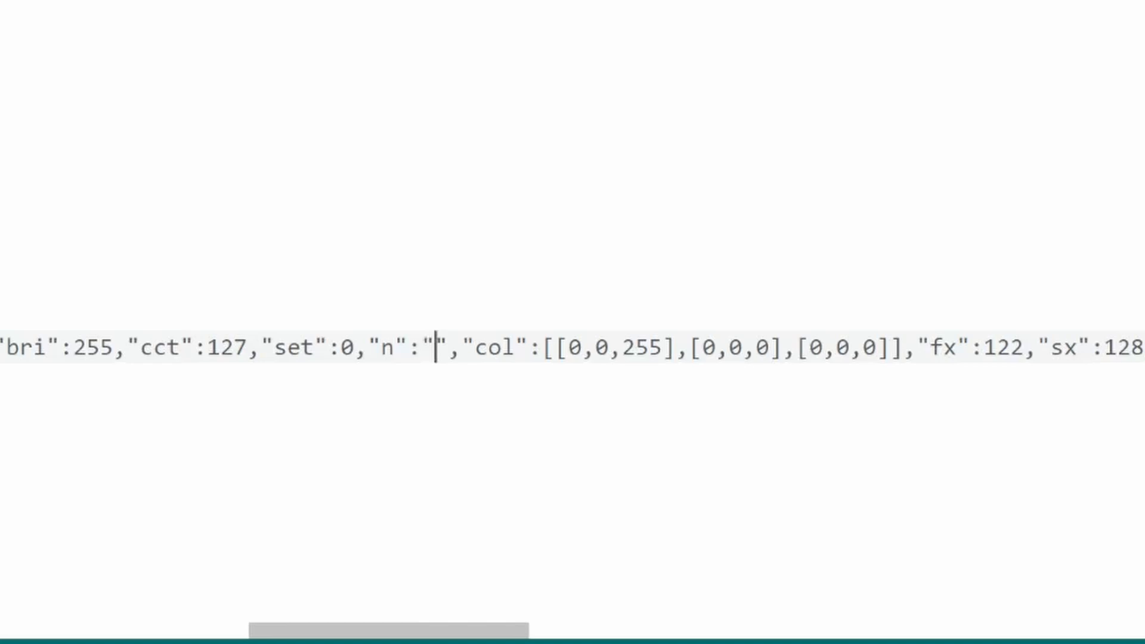
pyautogui.write(')" +')
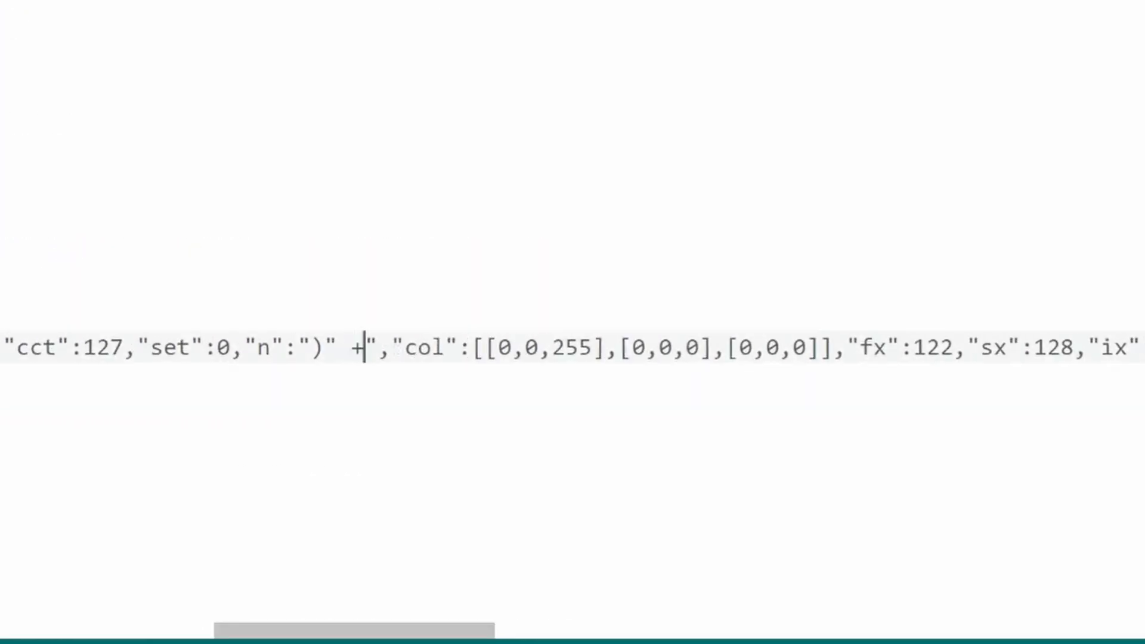
pyautogui.write('String +')
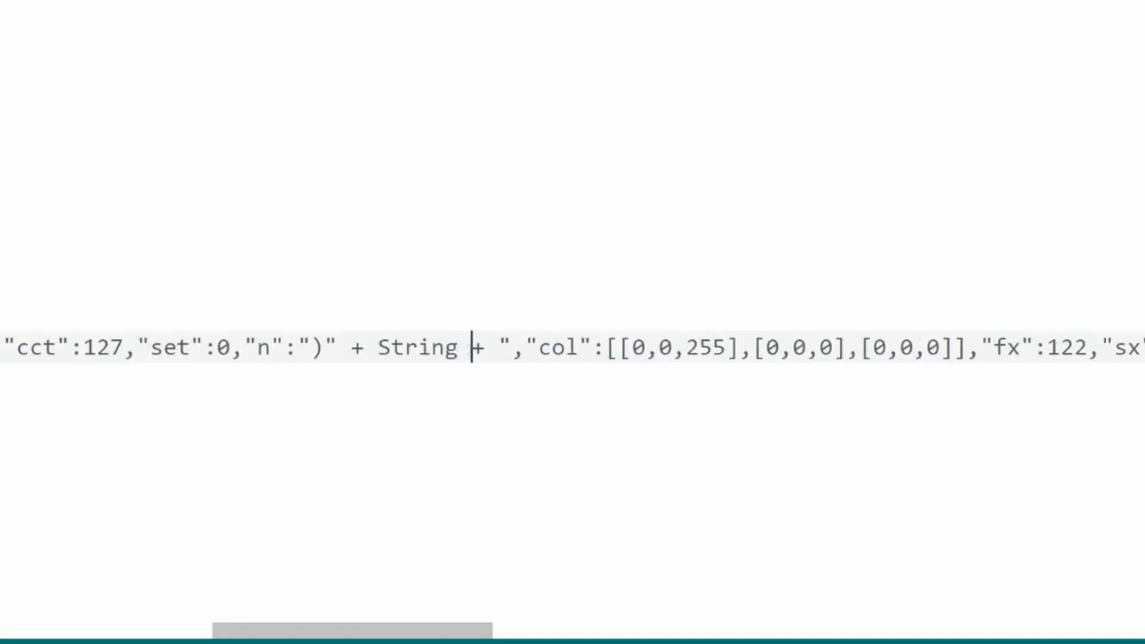
pyautogui.write('(temp)')
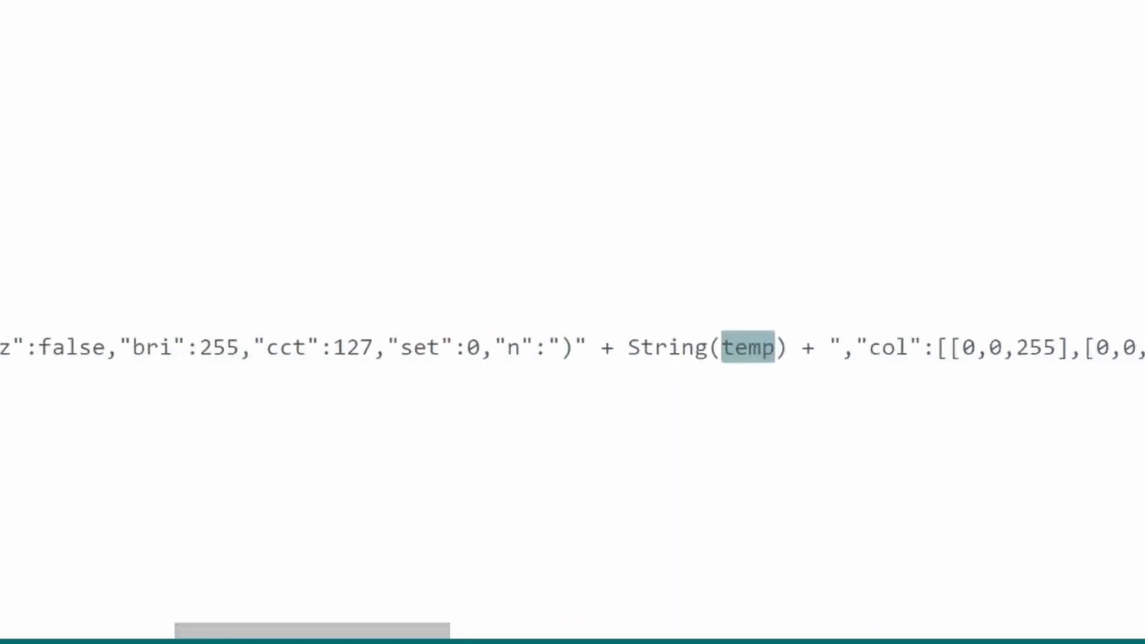
pyautogui.write('R')
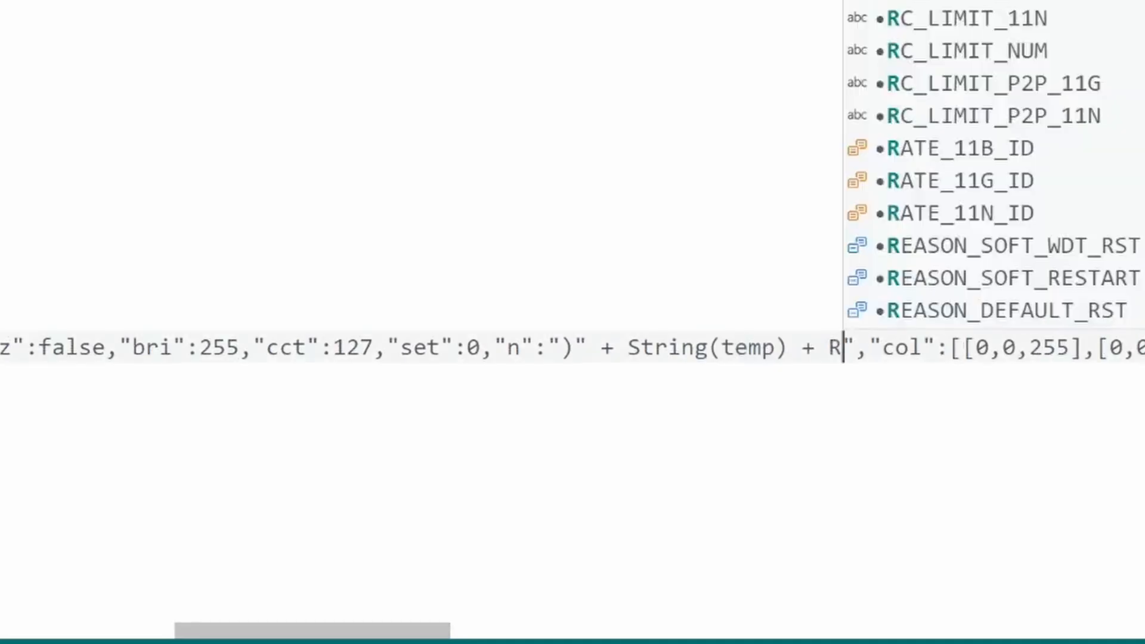
pyautogui.write('(')
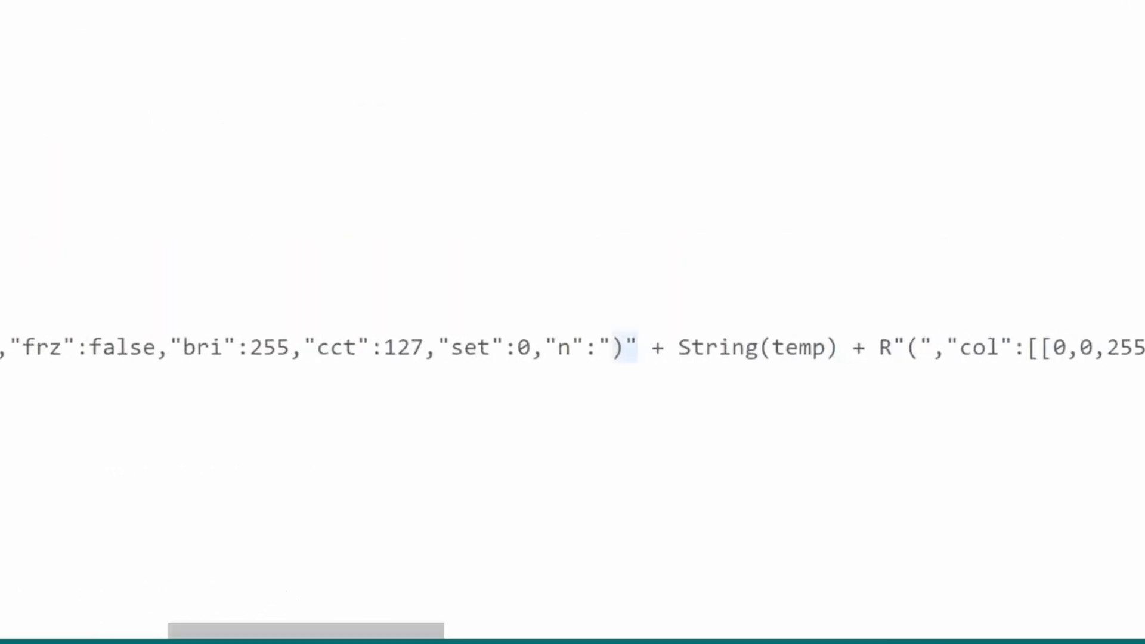
pyautogui.write('F')
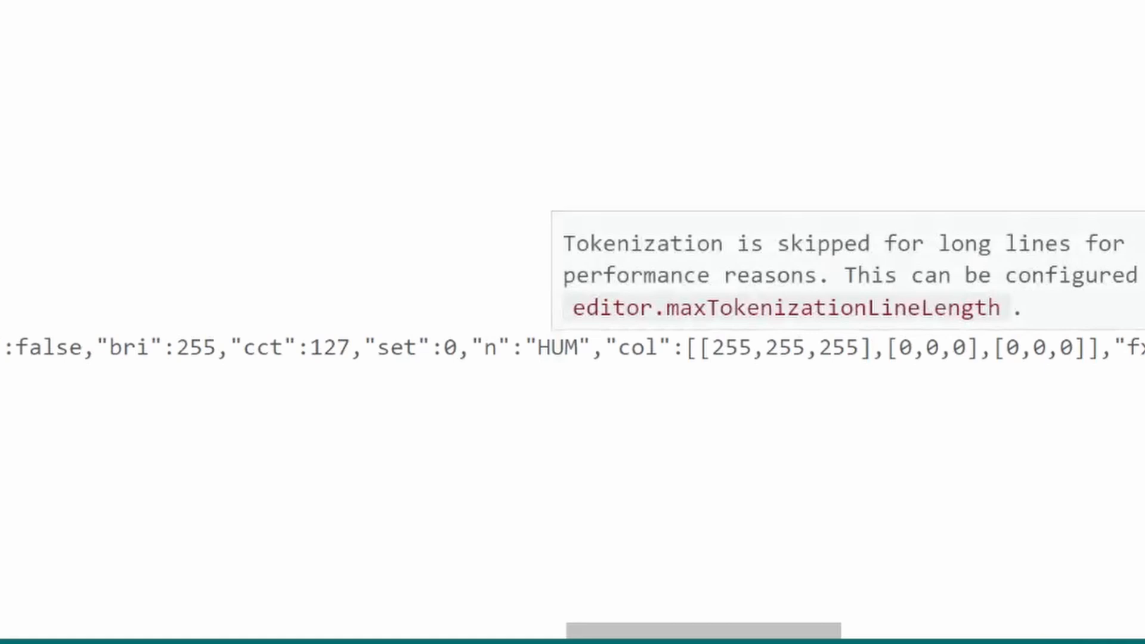
# Step: Paste the String(temp) snippet into the HUM name, changing temp to humidity with %
pyautogui.rightClick(555, 347)
pyautogui.write(')" + String(temp) + R"(F')
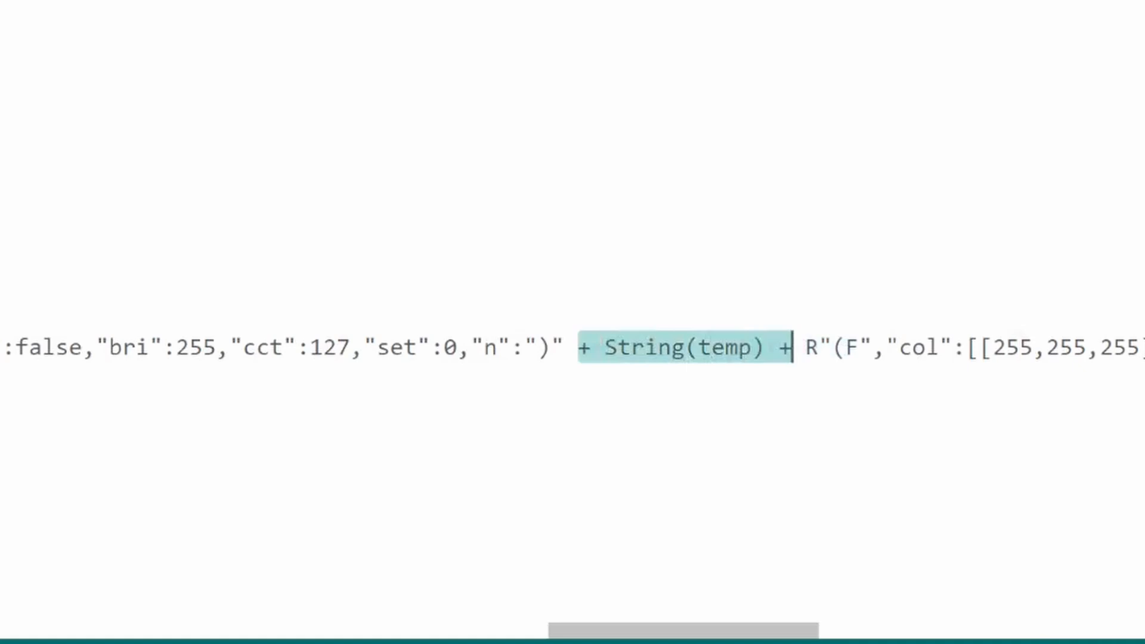
pyautogui.doubleClick(722, 347)
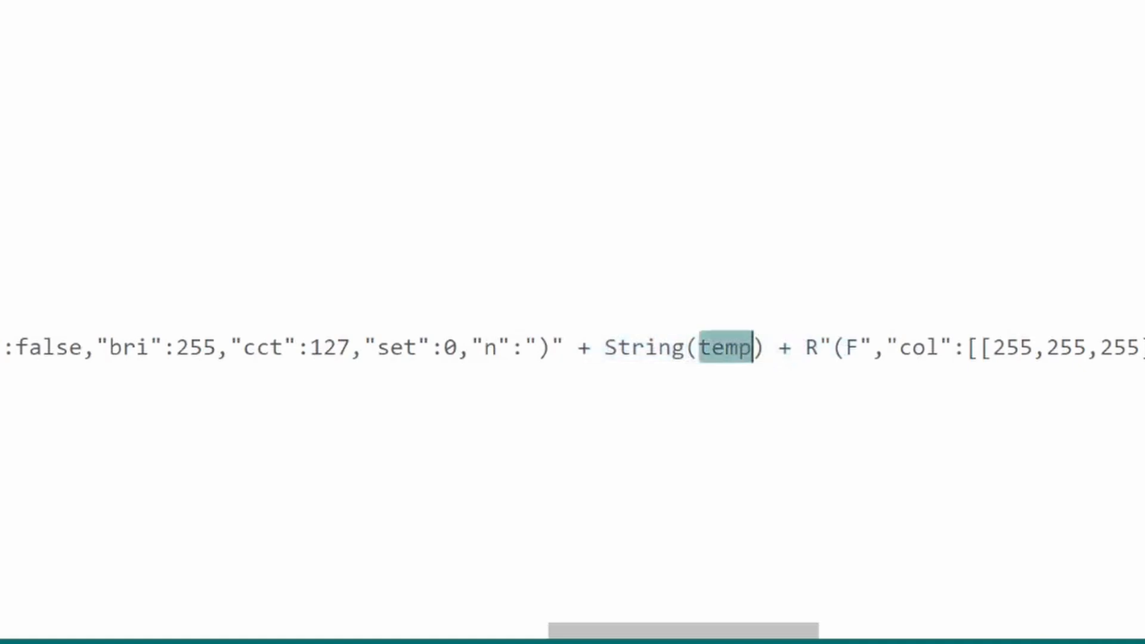
pyautogui.write('humidity')
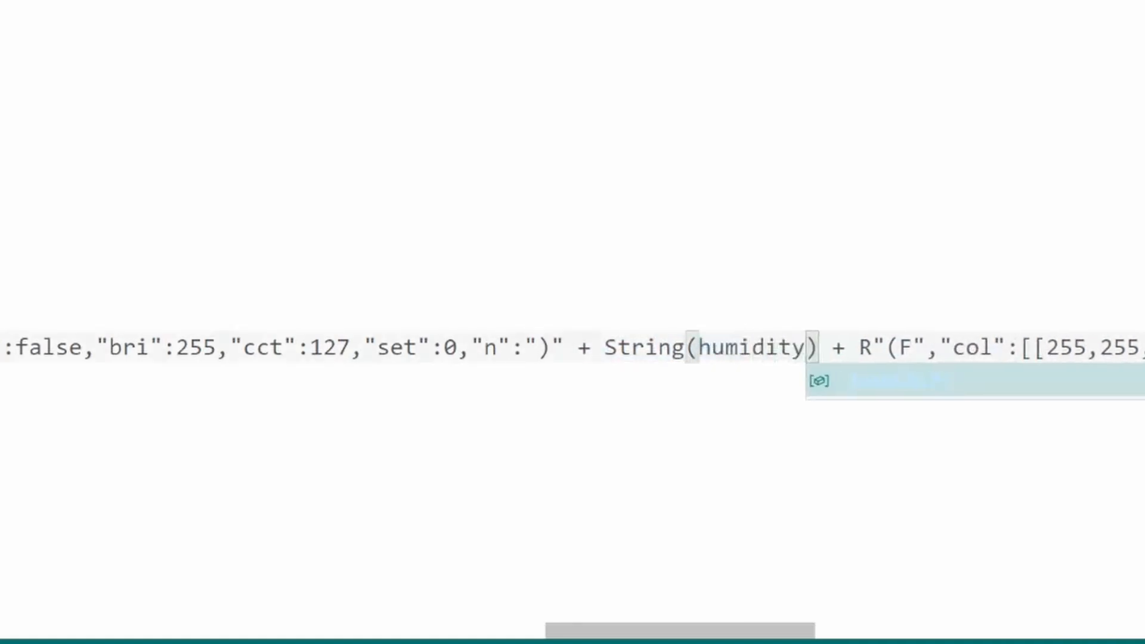
pyautogui.write('%')
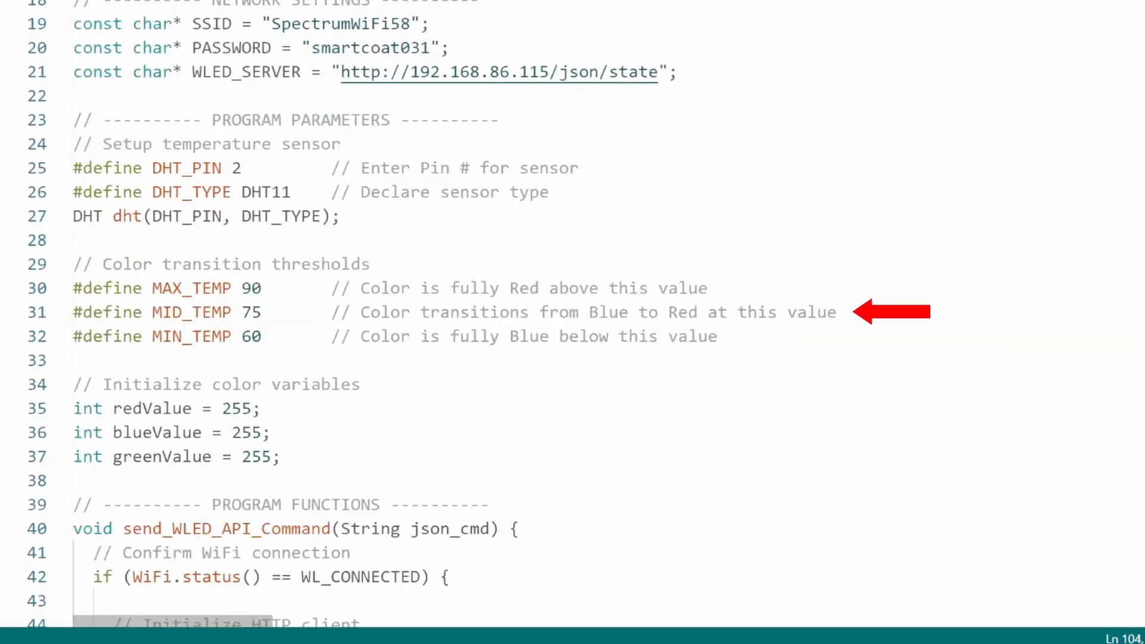
# Step: Switch to the WLED JSON API docs and scroll to the segment's col entry
pyautogui.click(252, 14)
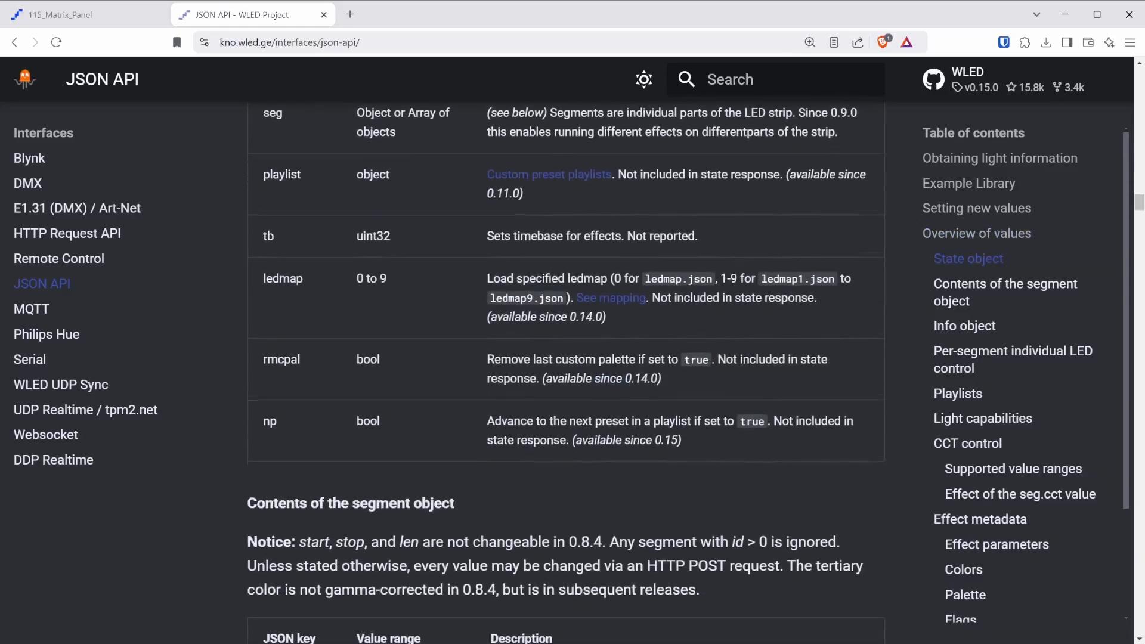
pyautogui.scroll(-3)
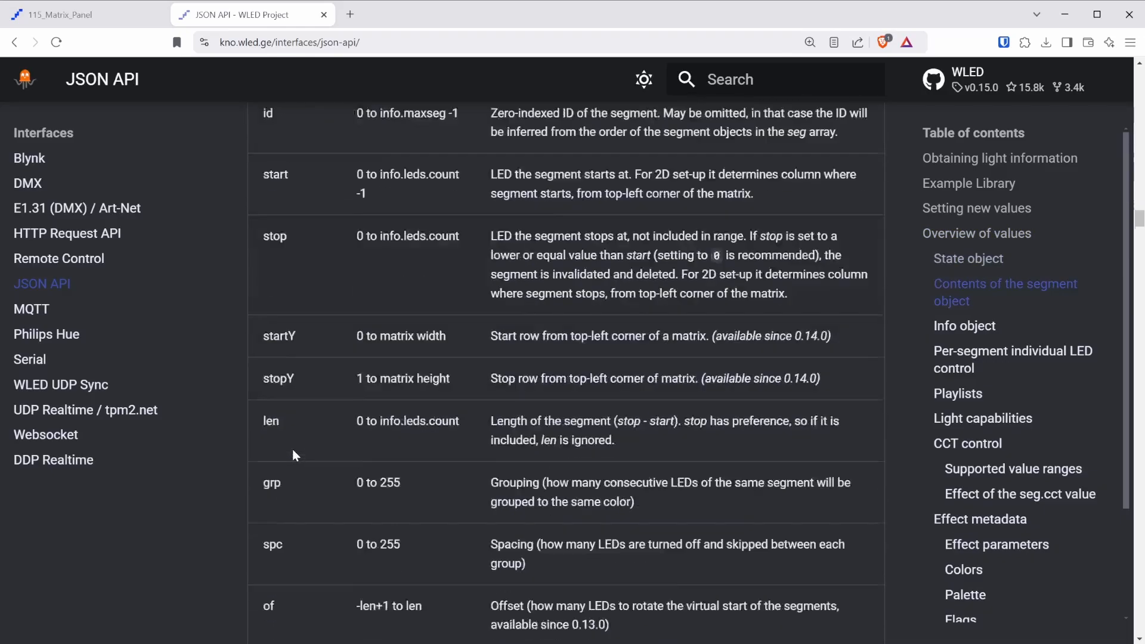
pyautogui.scroll(-3)
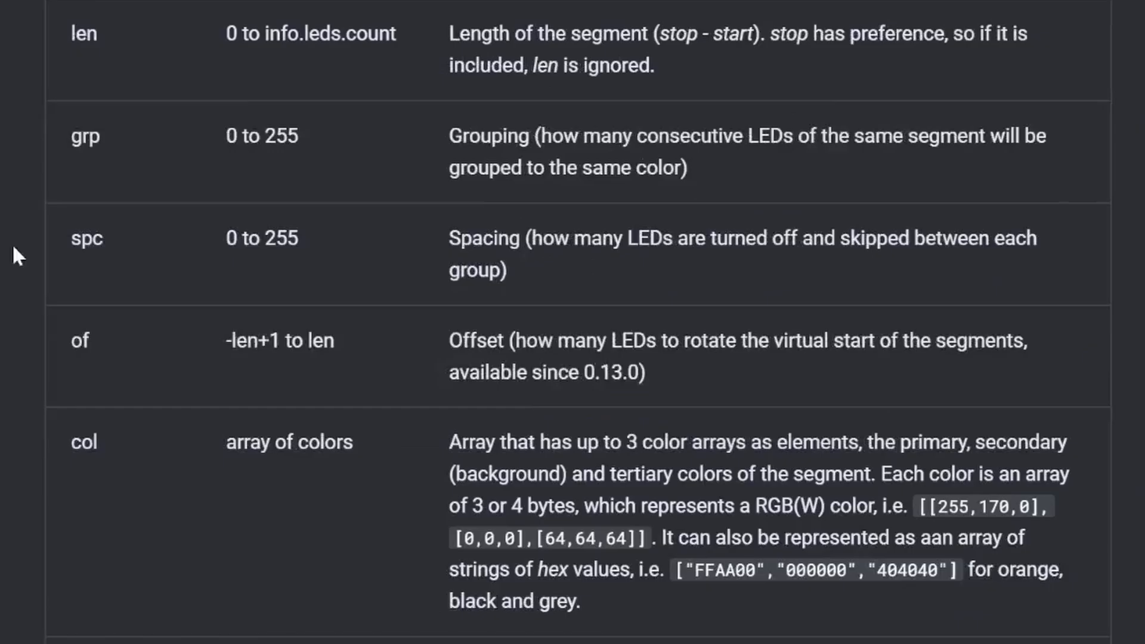
pyautogui.moveTo(87, 471)
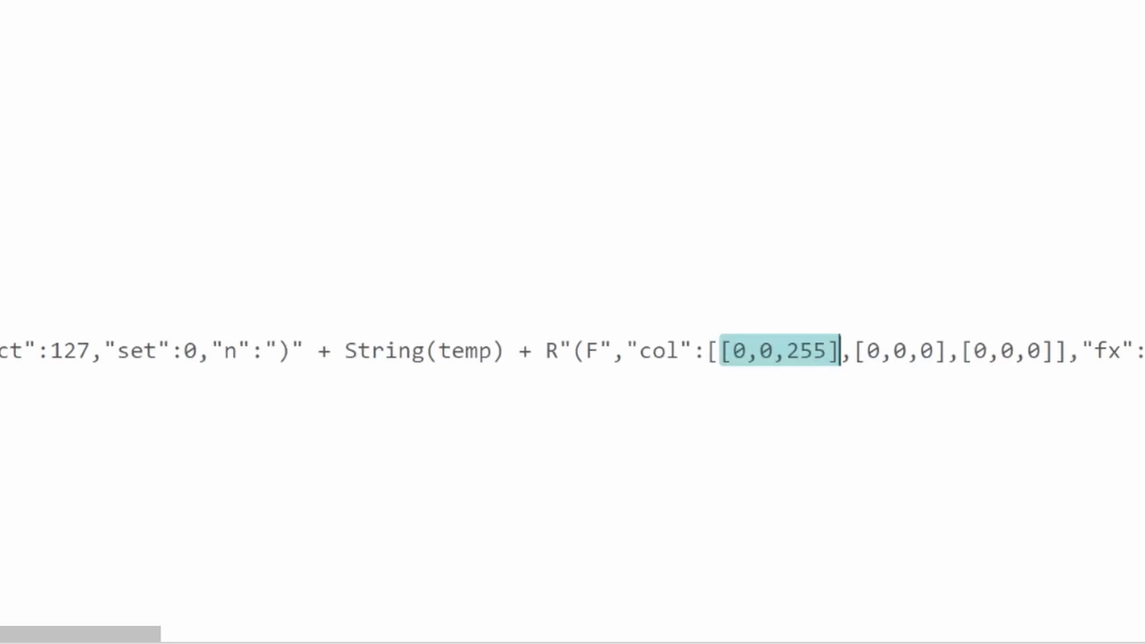
# Step: Replace the [0,0,255] colour with )" + color_data + R"( and upload the sketch
pyautogui.press('Delete')
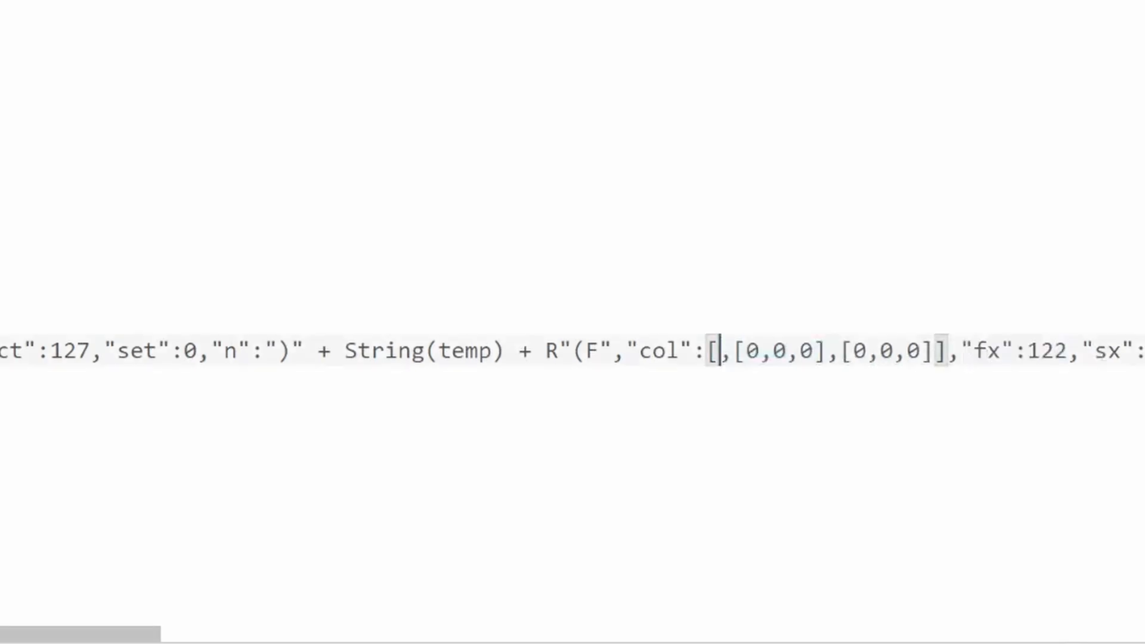
pyautogui.write(')')
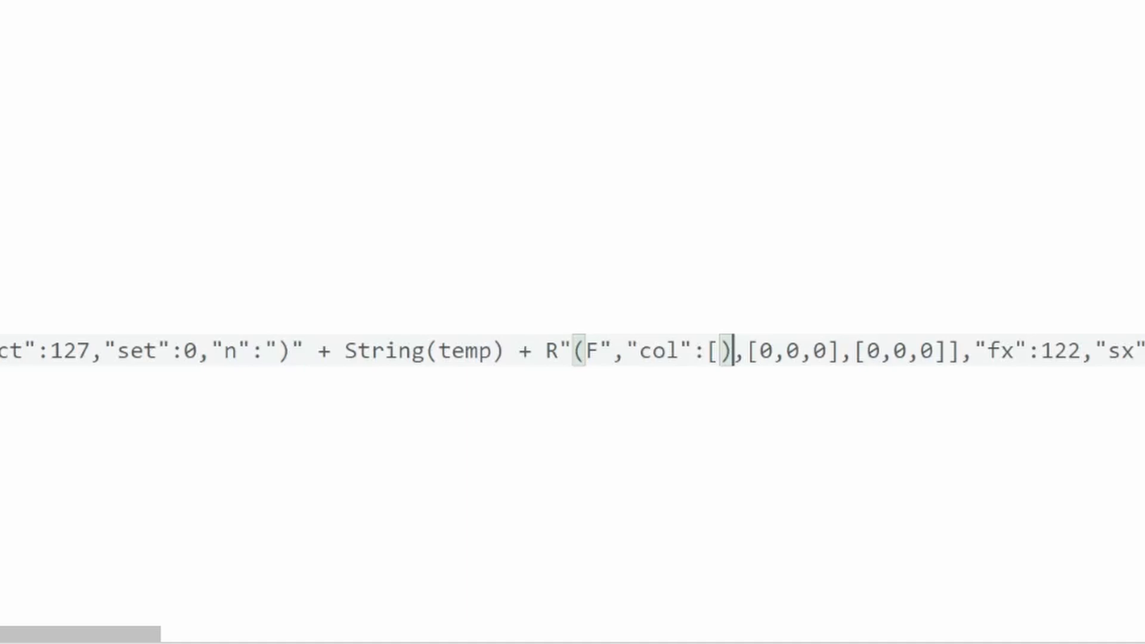
pyautogui.write('" +')
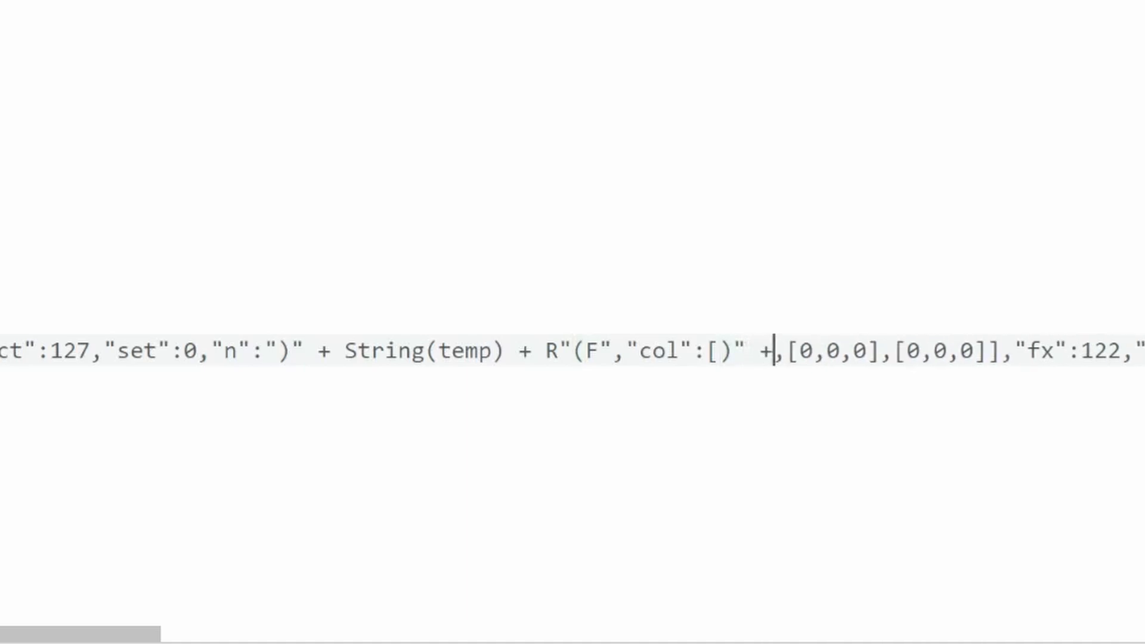
pyautogui.write('color_data + R"(')
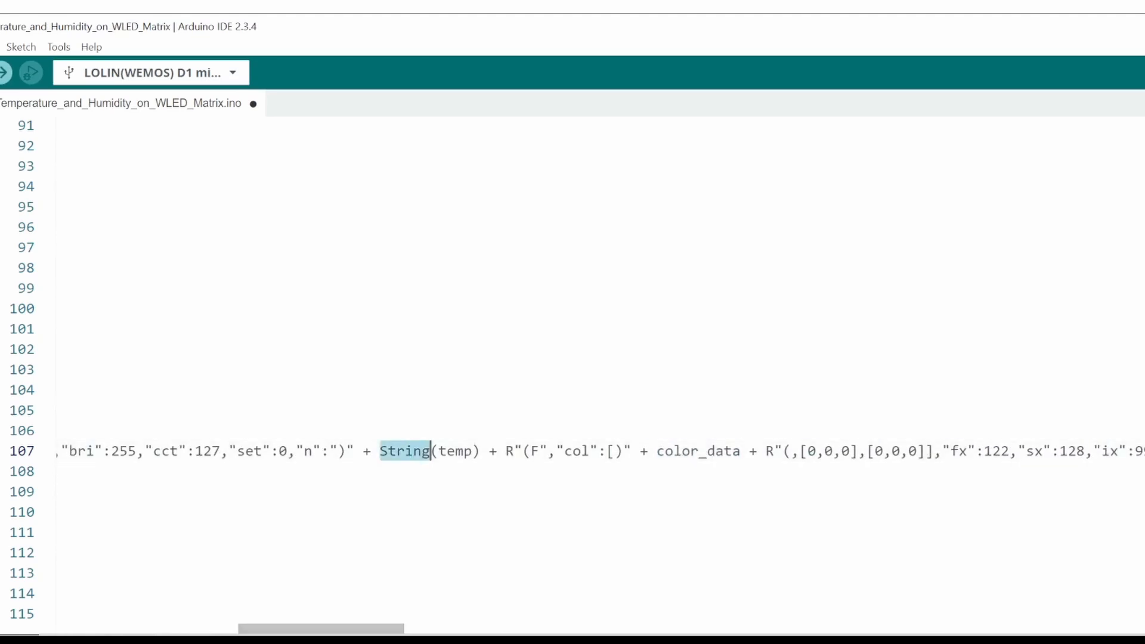
pyautogui.click(41, 49)
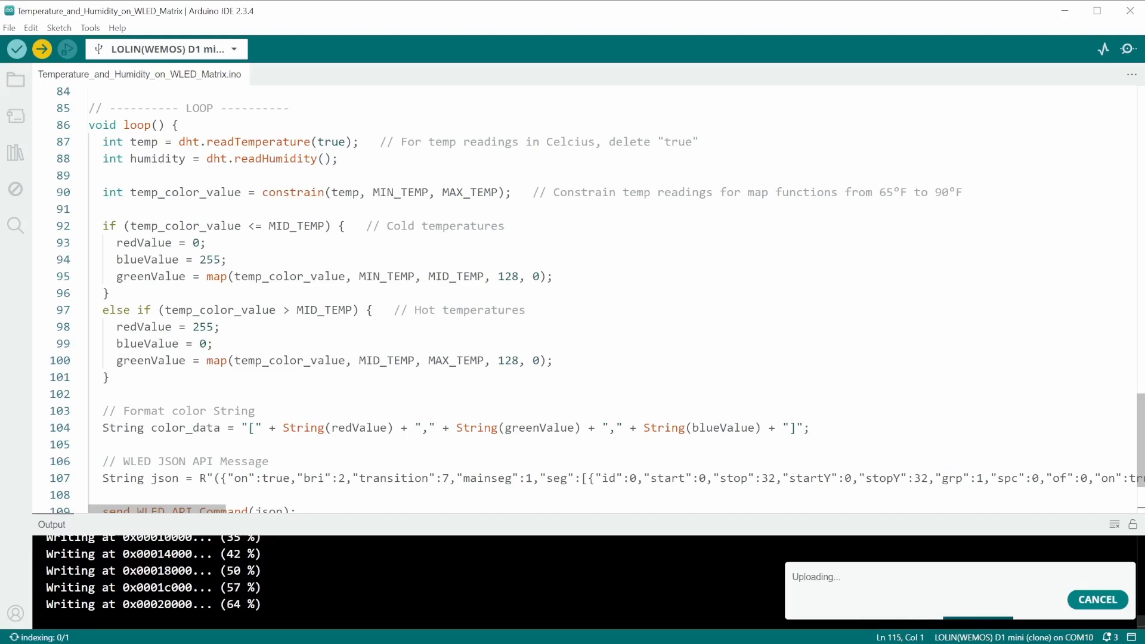